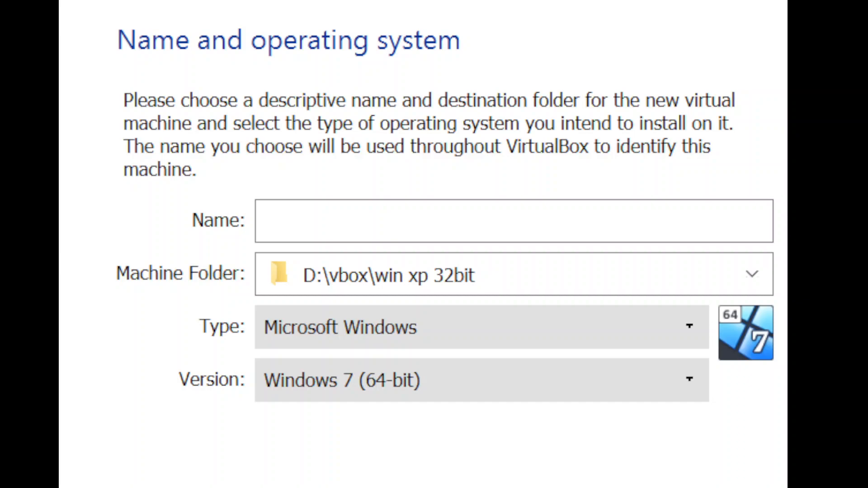
Enter the machine name 'Windows longhorn ??? 3 ???', removing the stray 'to' typed after the 3
{"action": "left_click", "coordinate": [512, 221]}
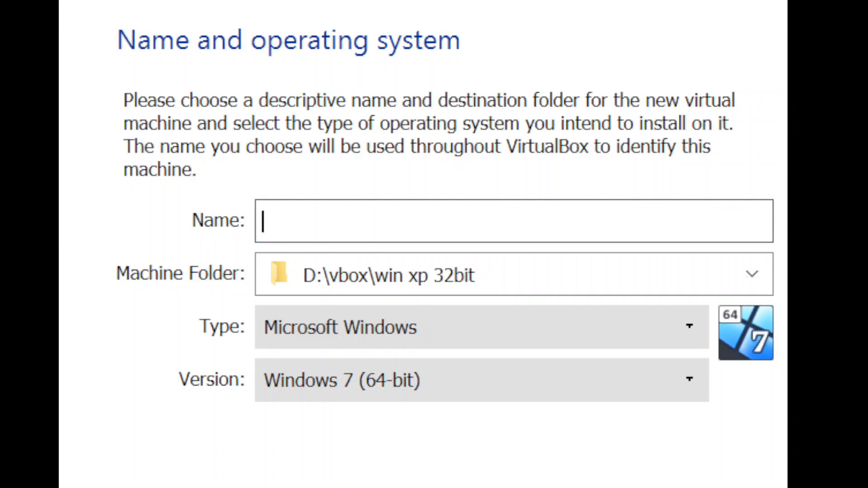
{"action": "type", "text": "Windo"}
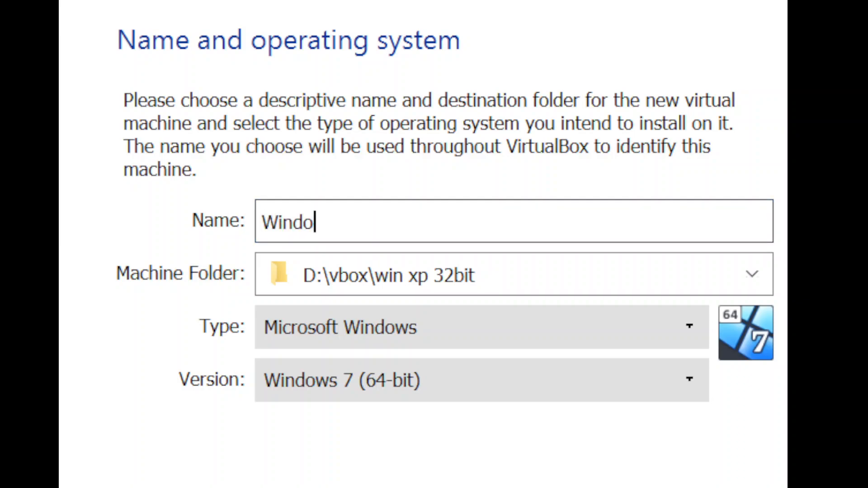
{"action": "type", "text": "ws"}
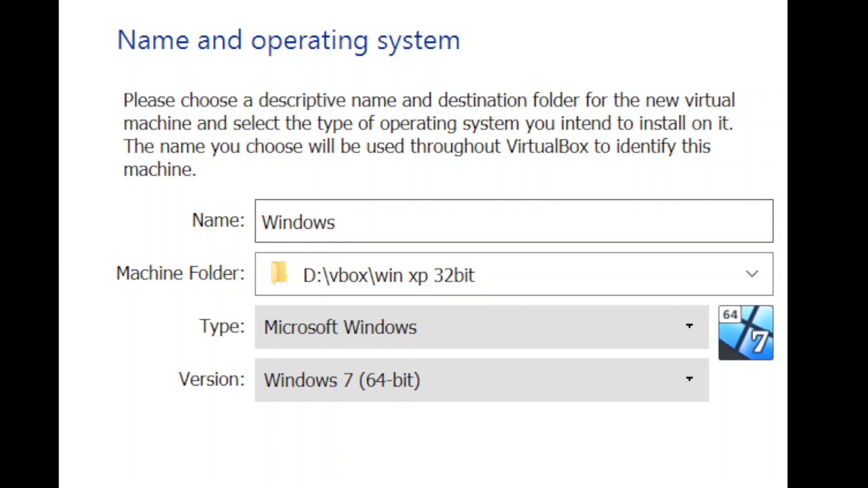
{"action": "type", "text": "longhor"}
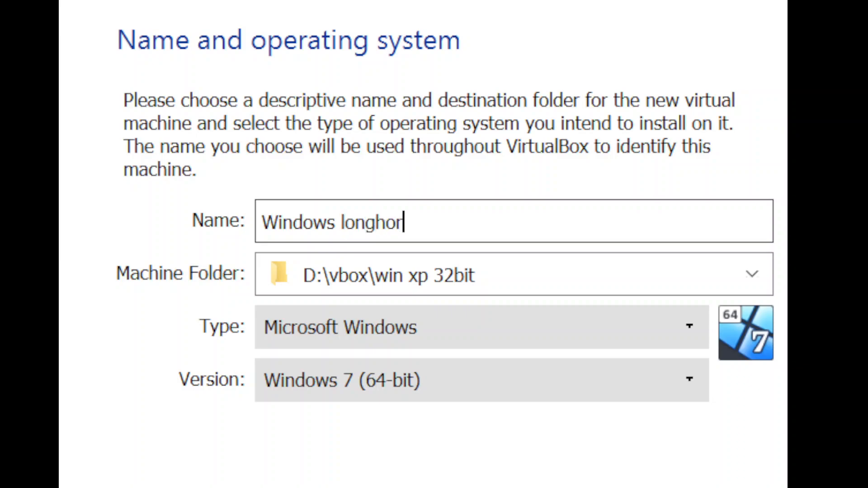
{"action": "type", "text": "n ???"}
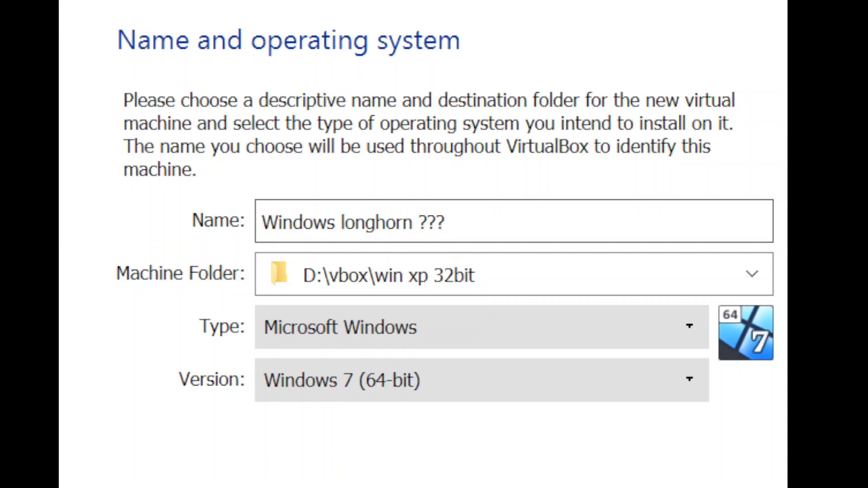
{"action": "type", "text": "3"}
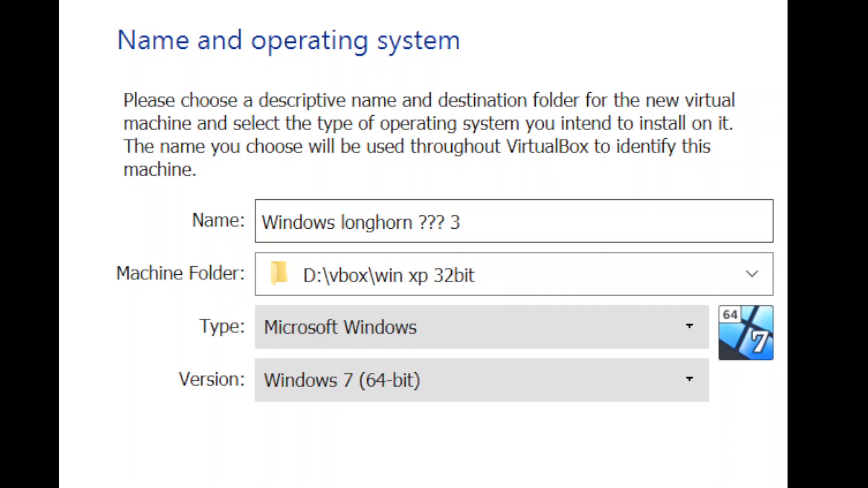
{"action": "type", "text": "t"}
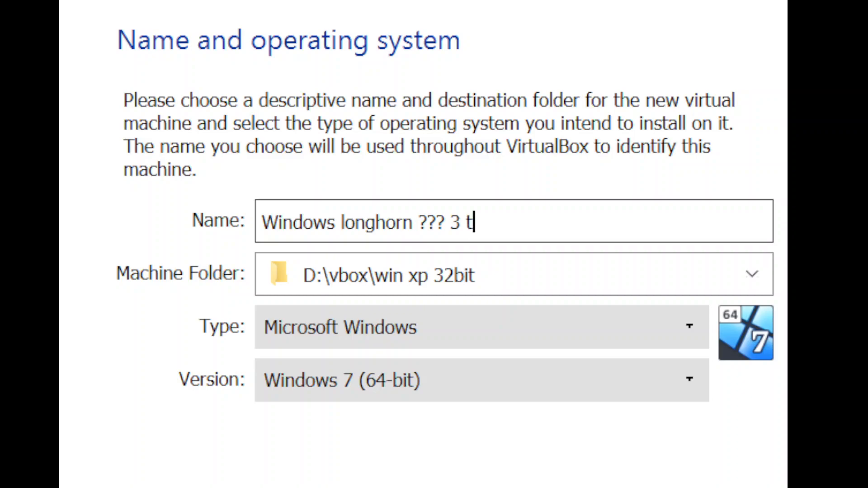
{"action": "type", "text": "o"}
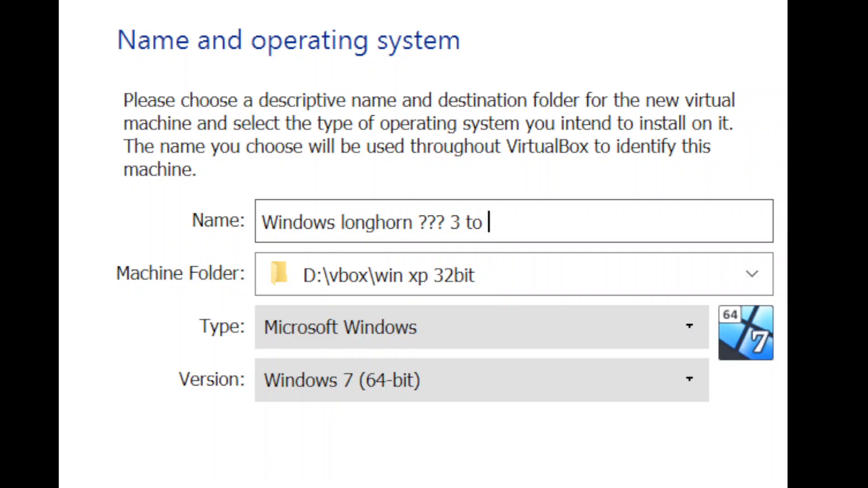
{"action": "key", "text": "BackSpace"}
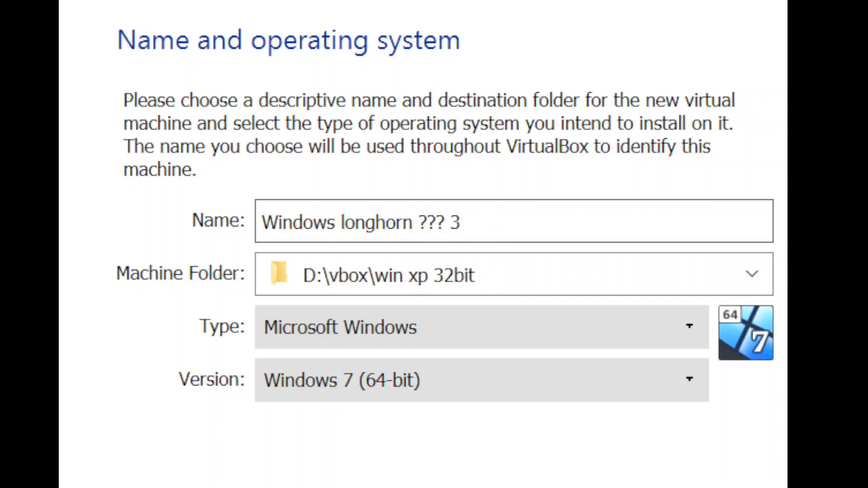
{"action": "type", "text": "???"}
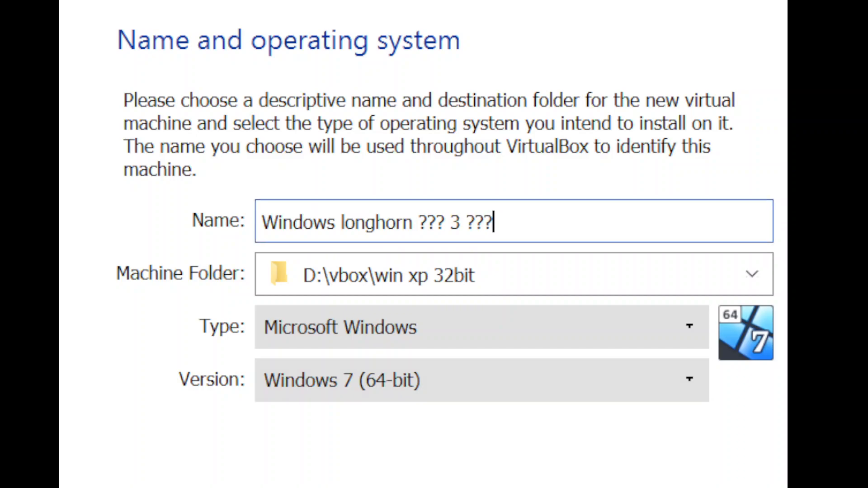
Proceed past the name page toward Other Windows (32-bit), 512 MB memory and a 4.10 GB disk
{"action": "left_click", "coordinate": [476, 380]}
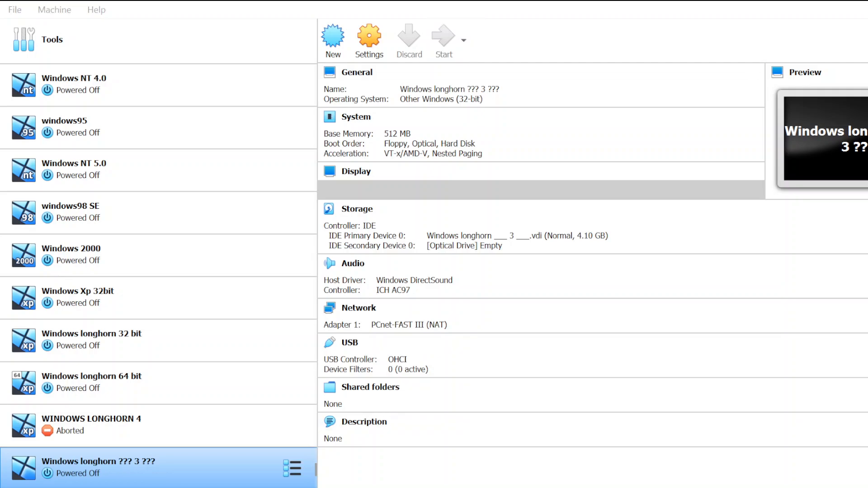
Start the new machine and let it boot to the Windows Setup welcome page
{"action": "left_click", "coordinate": [443, 40]}
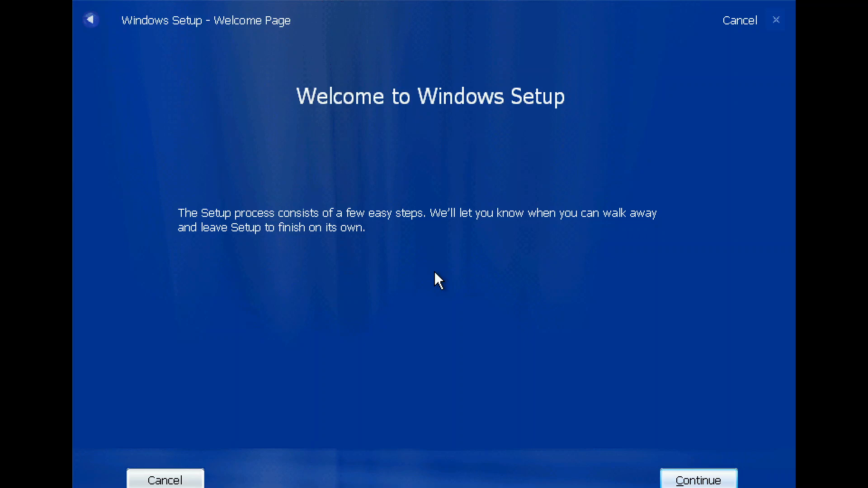
{"action": "mouse_move", "coordinate": [715, 478]}
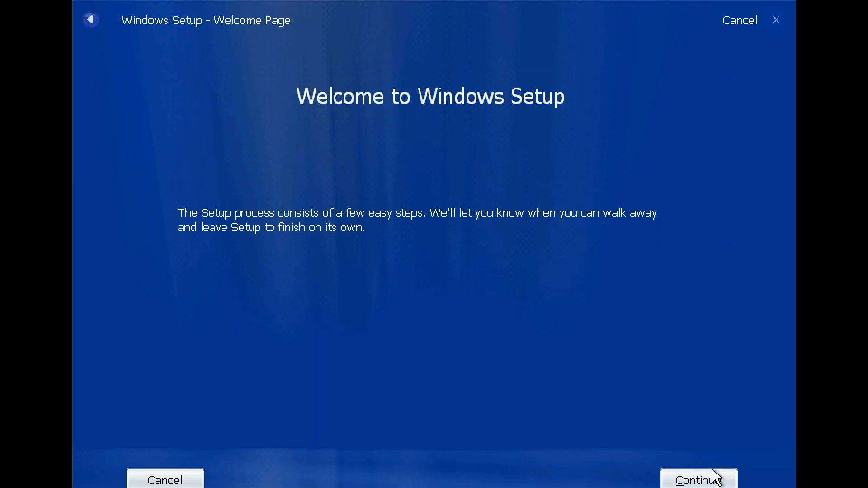
Continue past the welcome page and enter placeholder key HMMMM-MMMMM-MMMMM-MMMMM-MM
{"action": "left_click", "coordinate": [698, 479]}
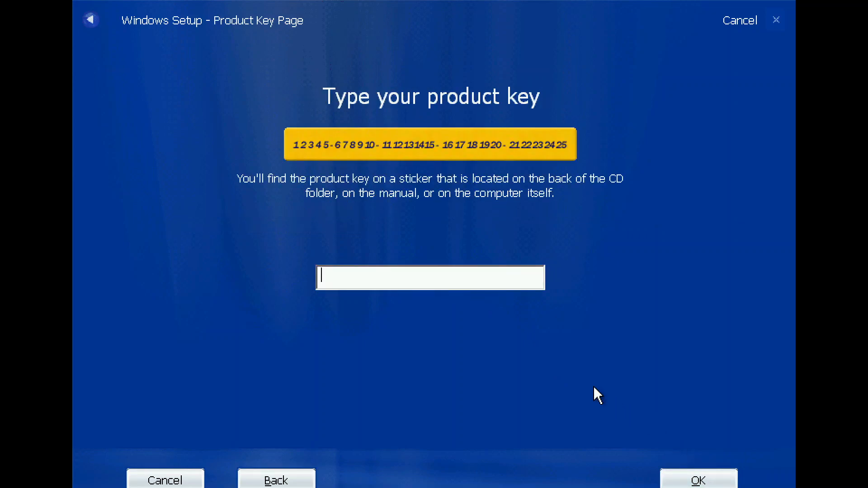
{"action": "mouse_move", "coordinate": [510, 238]}
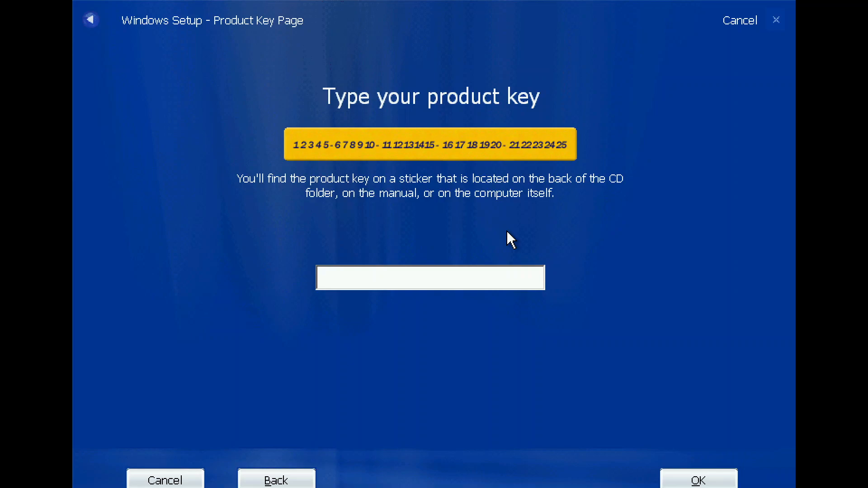
{"action": "type", "text": "HMMMM-MMMMM-MMMMM-MMMMM-MM"}
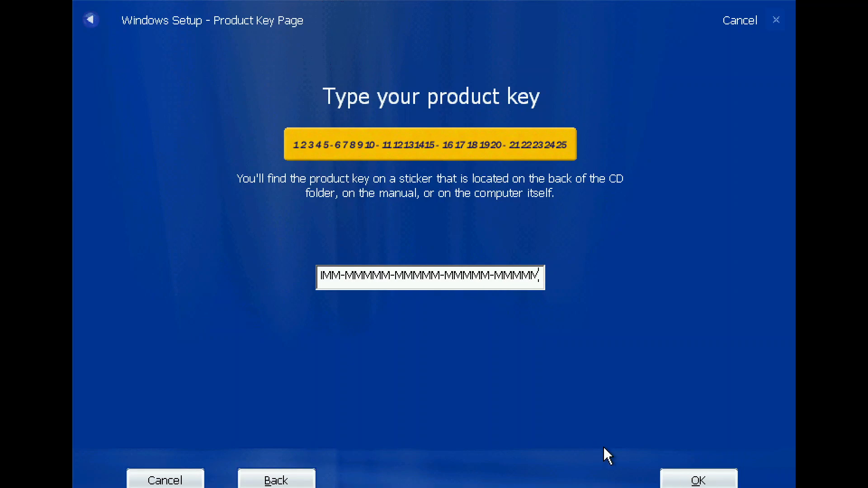
Clear the leftover placeholder key and begin a new product key reading 'HT'
{"action": "left_click", "coordinate": [698, 479]}
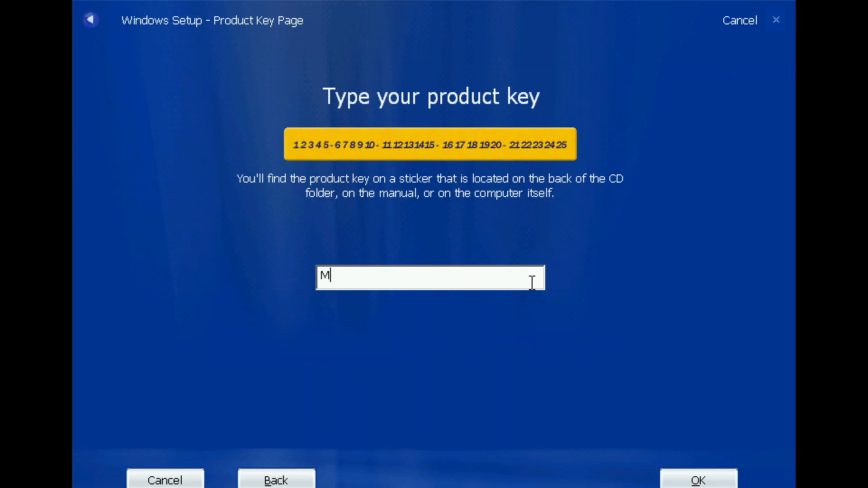
{"action": "key", "text": "Backspace"}
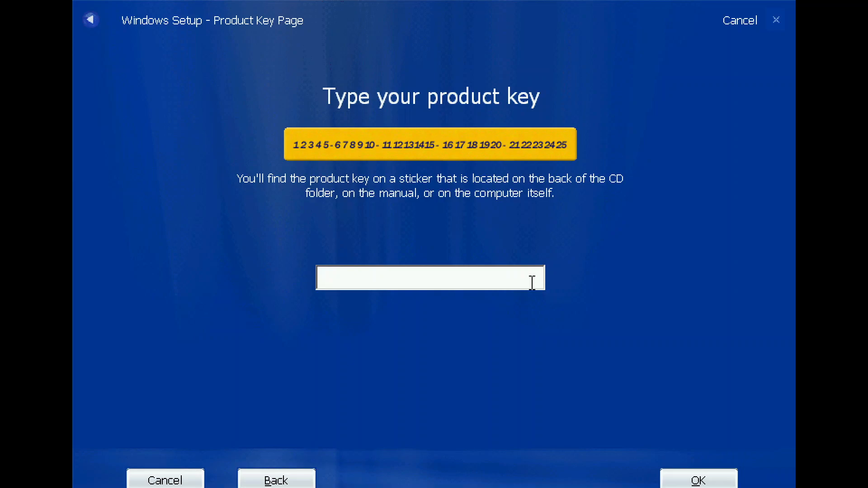
{"action": "left_click", "coordinate": [431, 278]}
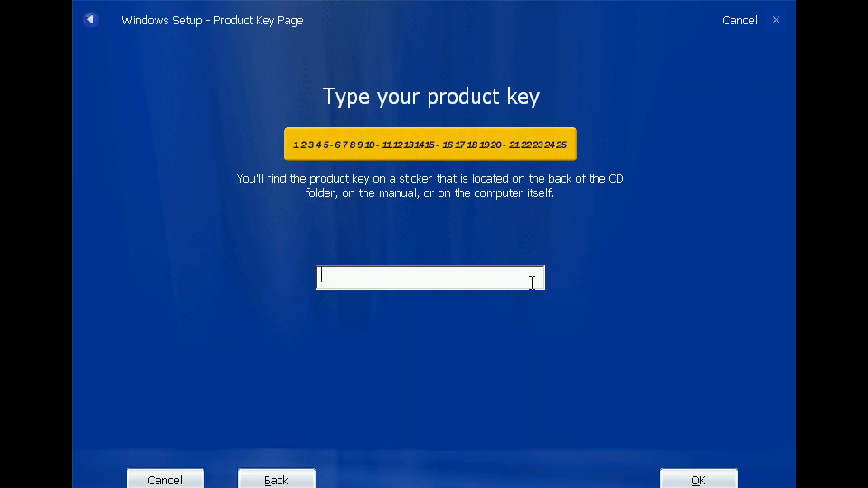
{"action": "type", "text": "HT"}
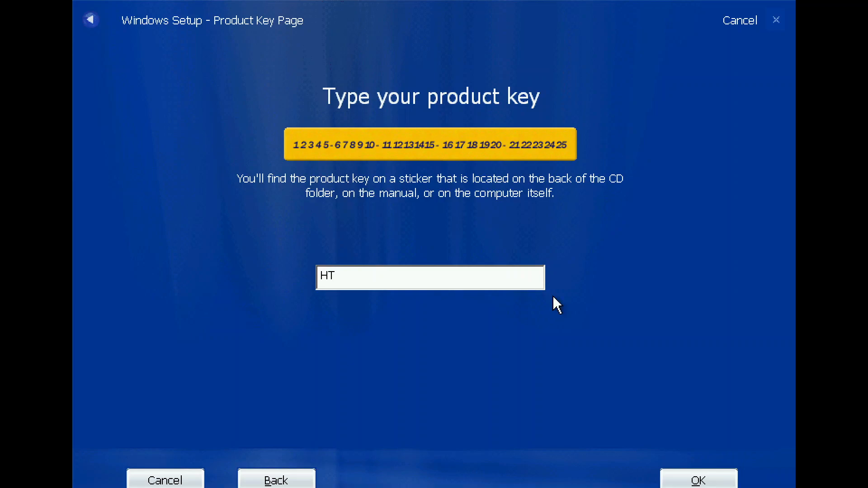